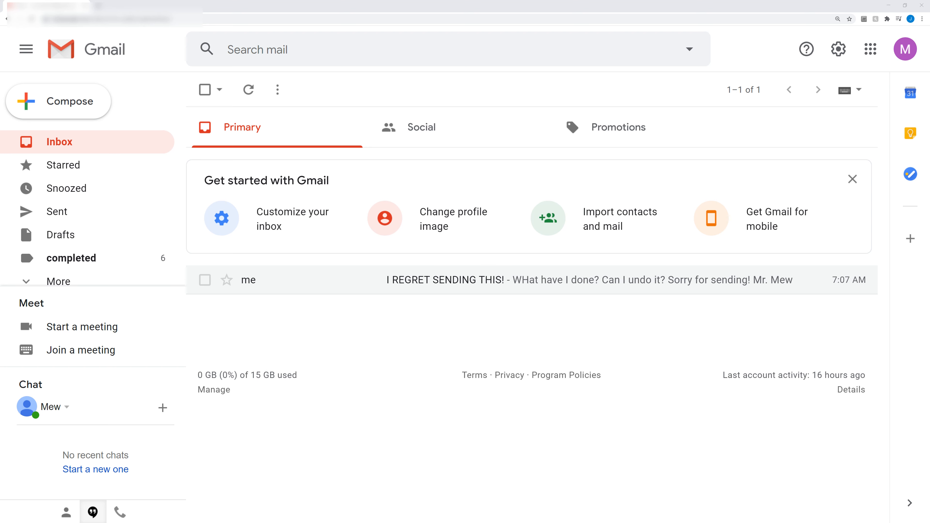
{"action": "mouse_move", "coordinate": [330, 338]}
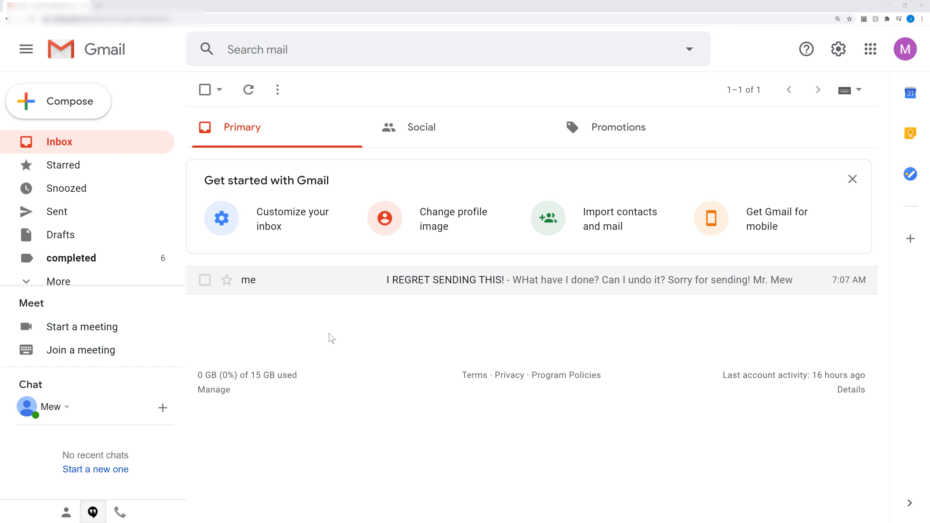
{"action": "mouse_move", "coordinate": [276, 337]}
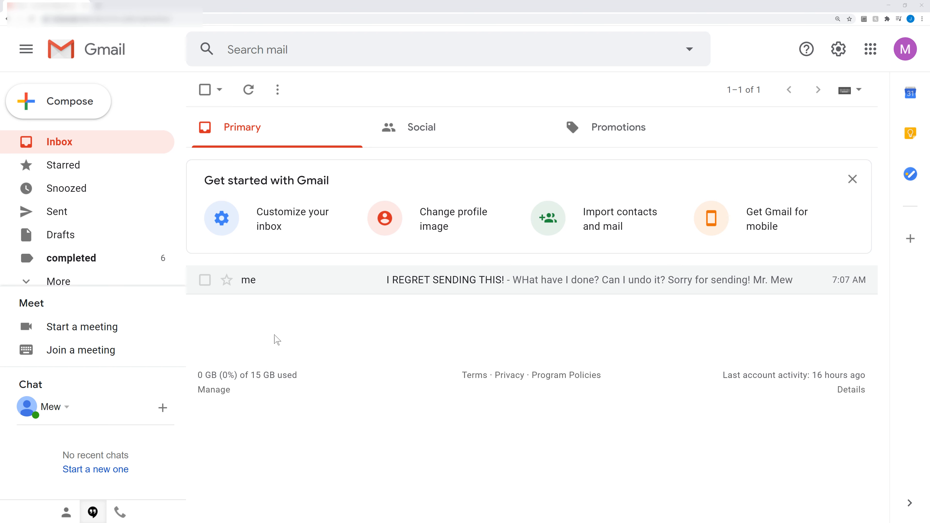
{"action": "mouse_move", "coordinate": [275, 331]}
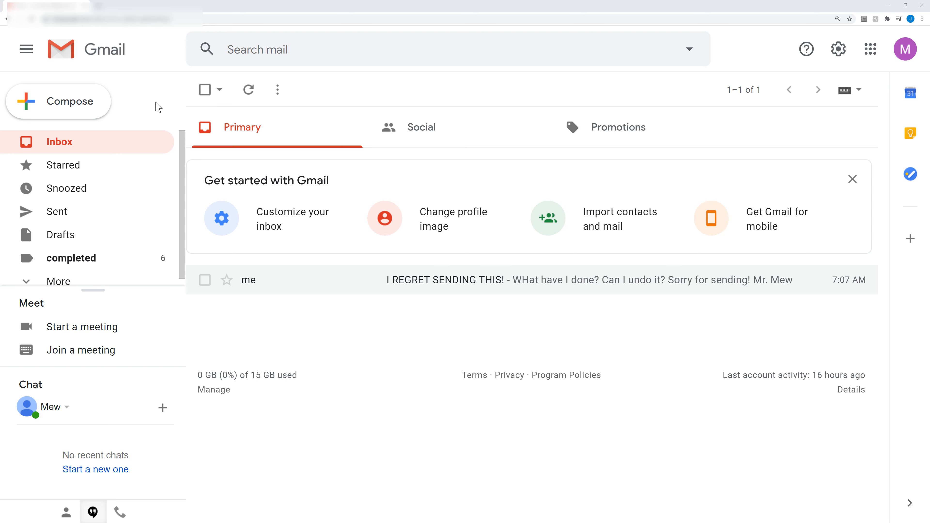
{"action": "mouse_move", "coordinate": [155, 113]}
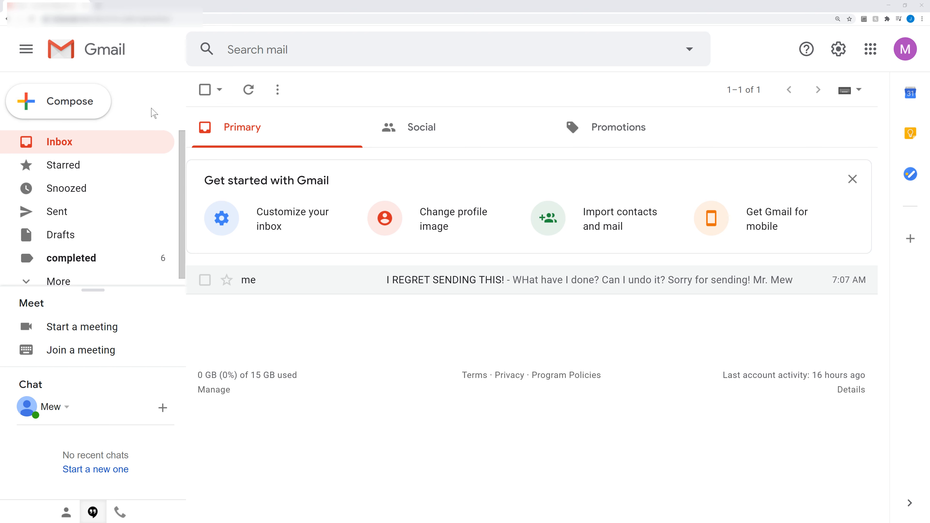
{"action": "mouse_move", "coordinate": [421, 127]}
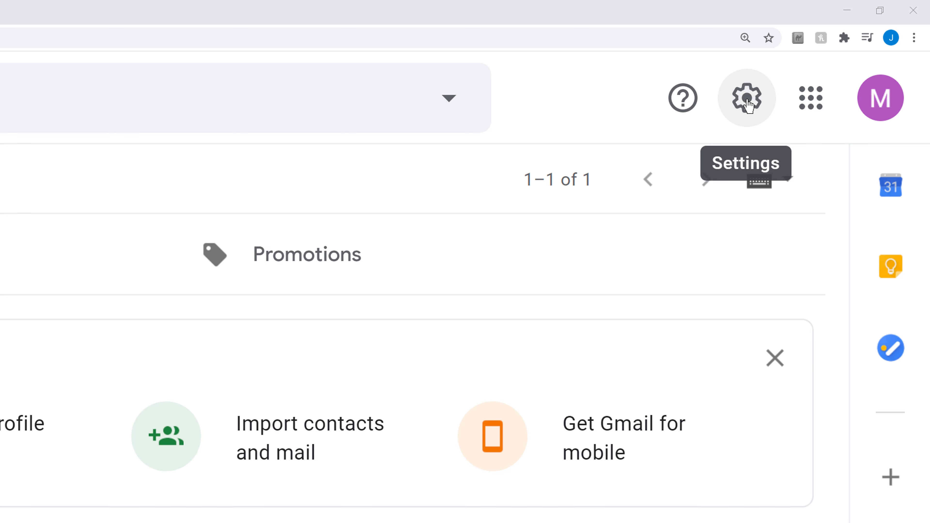
Reach the full Gmail settings page via the gear's quick settings panel
{"action": "left_click", "coordinate": [746, 98]}
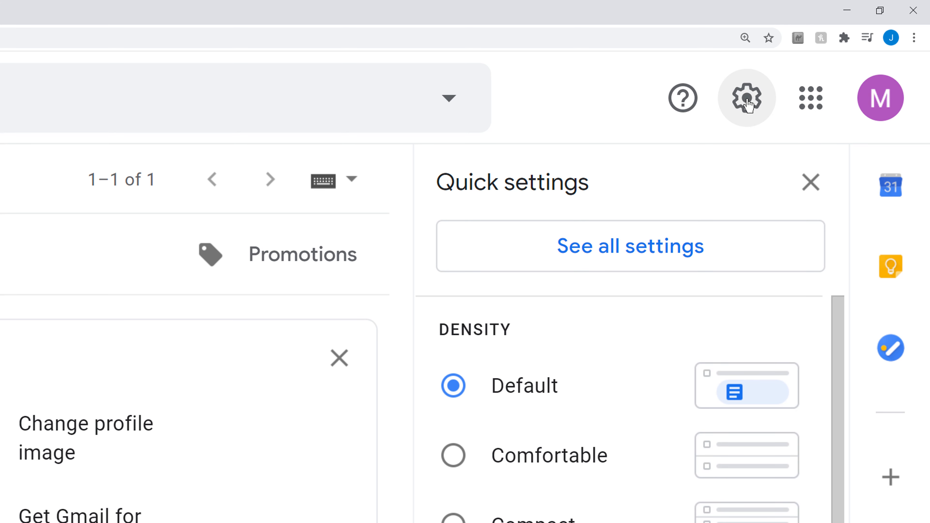
{"action": "mouse_move", "coordinate": [685, 187]}
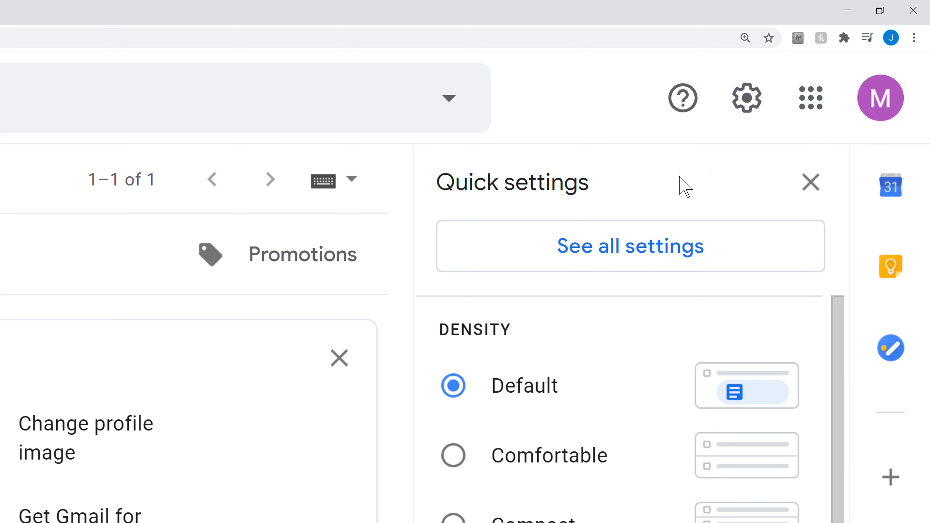
{"action": "left_click", "coordinate": [630, 245]}
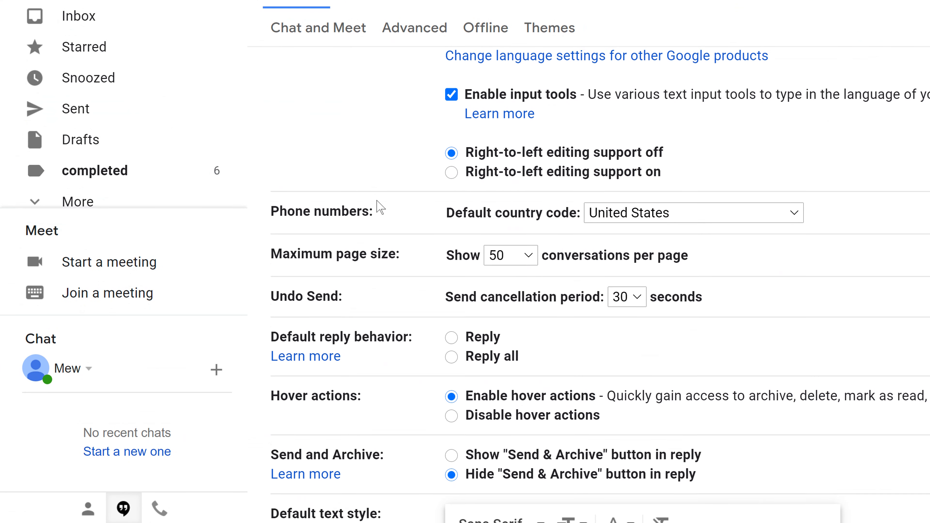
Set the Undo Send cancellation period to 20 seconds in the General settings
{"action": "scroll", "scroll_direction": "down", "scroll_amount": 3}
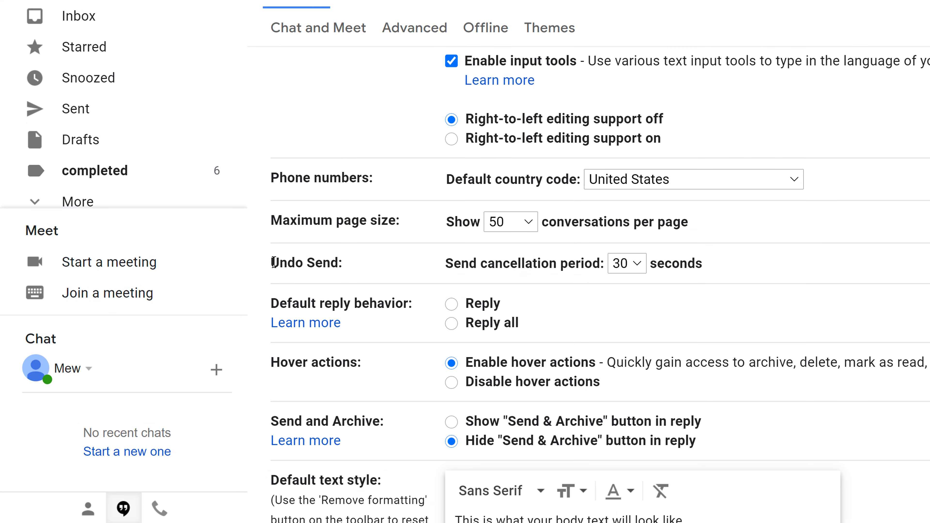
{"action": "double_click", "coordinate": [306, 263]}
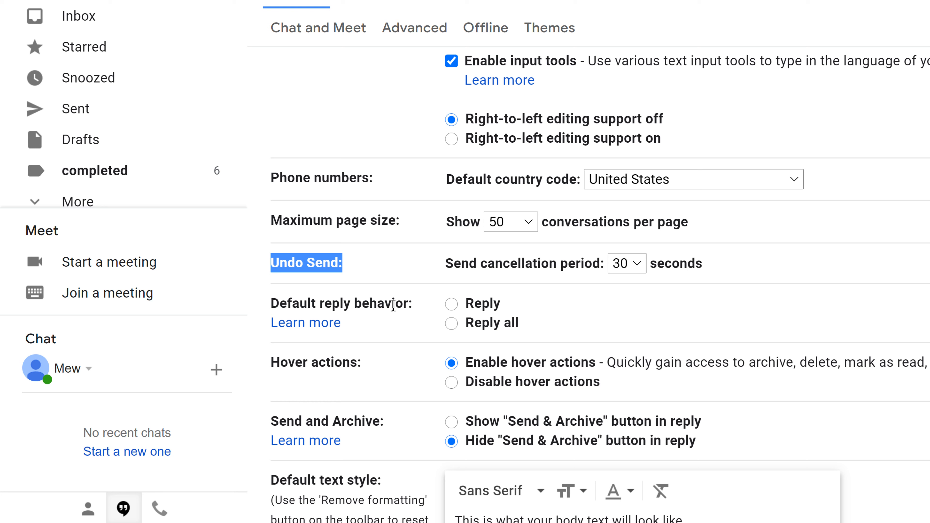
{"action": "mouse_move", "coordinate": [644, 271]}
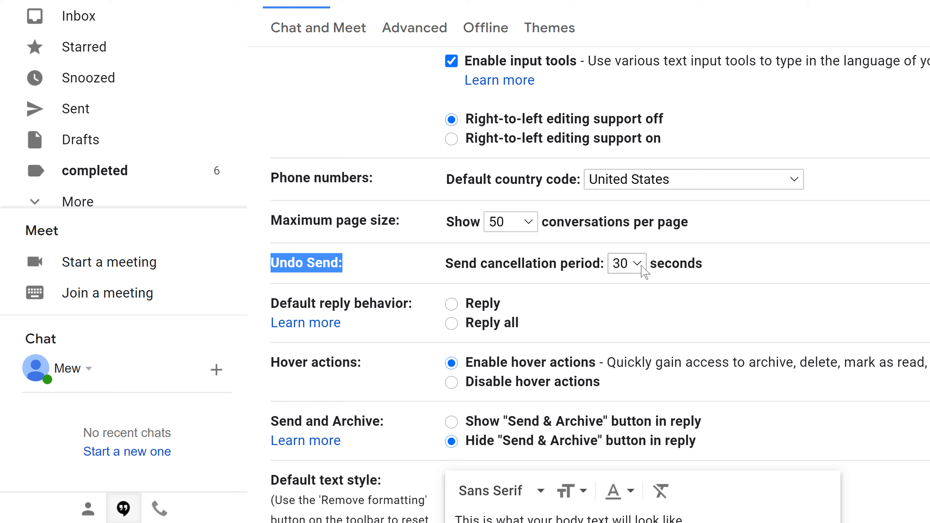
{"action": "mouse_move", "coordinate": [633, 270]}
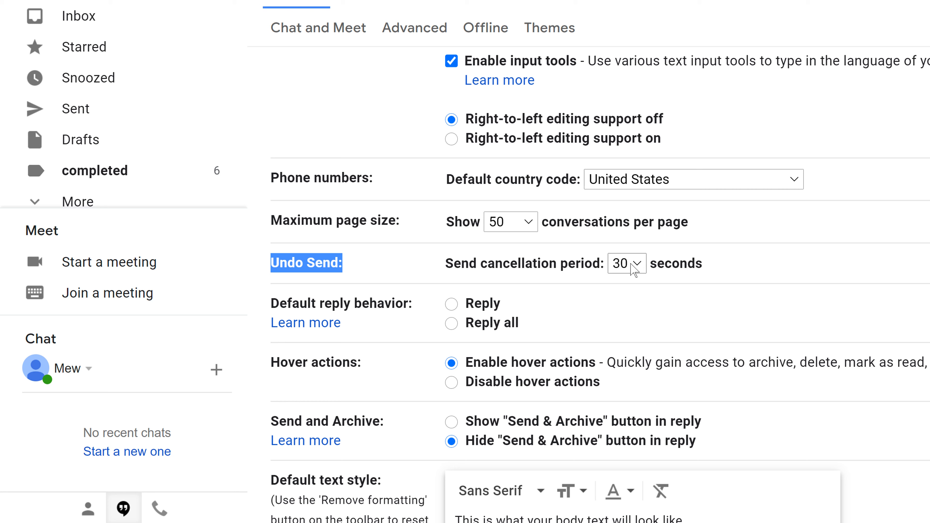
{"action": "left_click", "coordinate": [626, 264]}
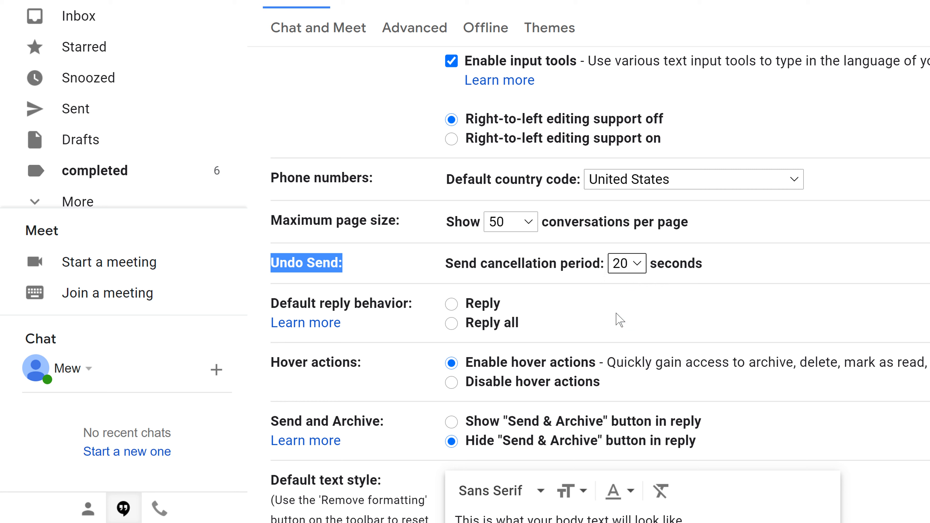
{"action": "mouse_move", "coordinate": [584, 289]}
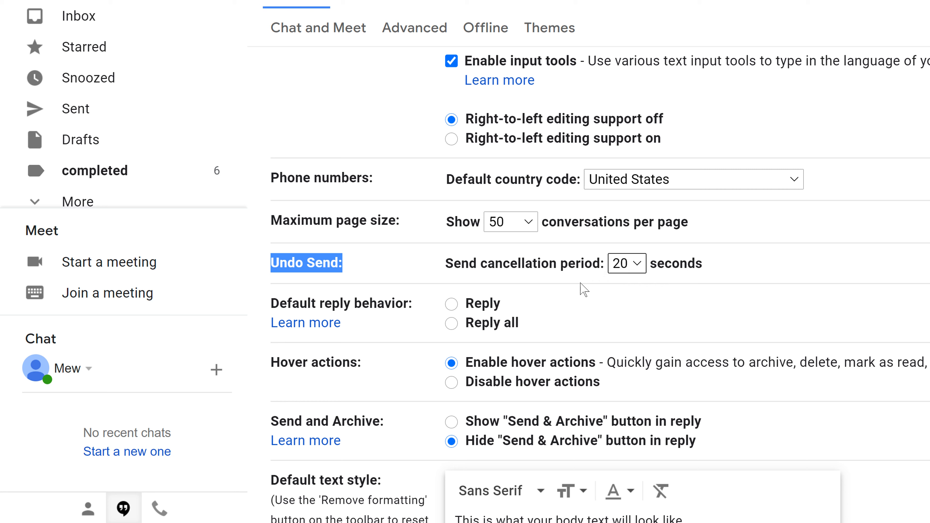
{"action": "mouse_move", "coordinate": [645, 243]}
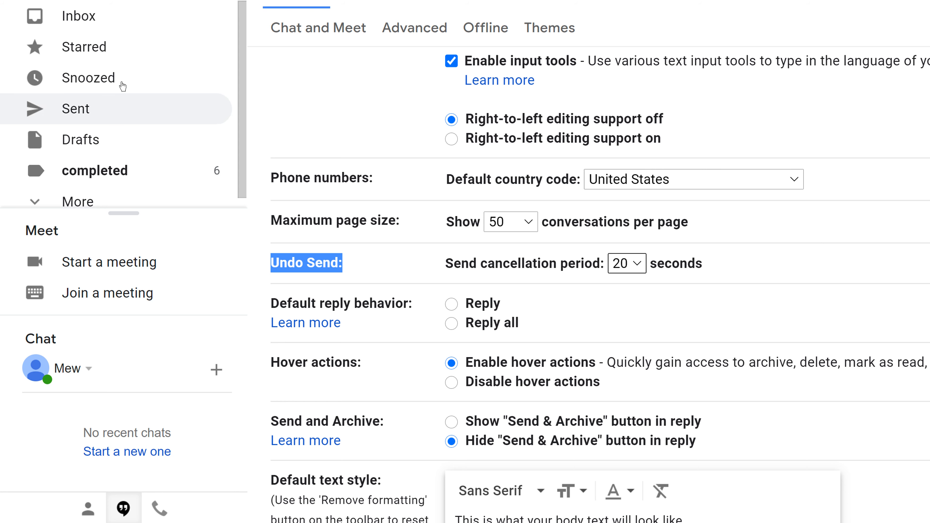
{"action": "mouse_move", "coordinate": [90, 61]}
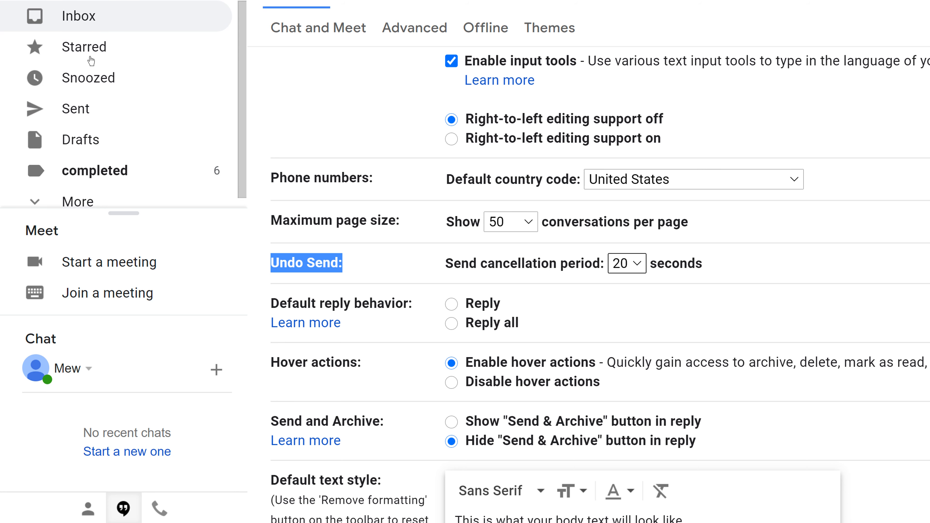
Save the changed settings at the bottom of the General page, returning to the inbox
{"action": "scroll", "scroll_direction": "down", "scroll_amount": 3}
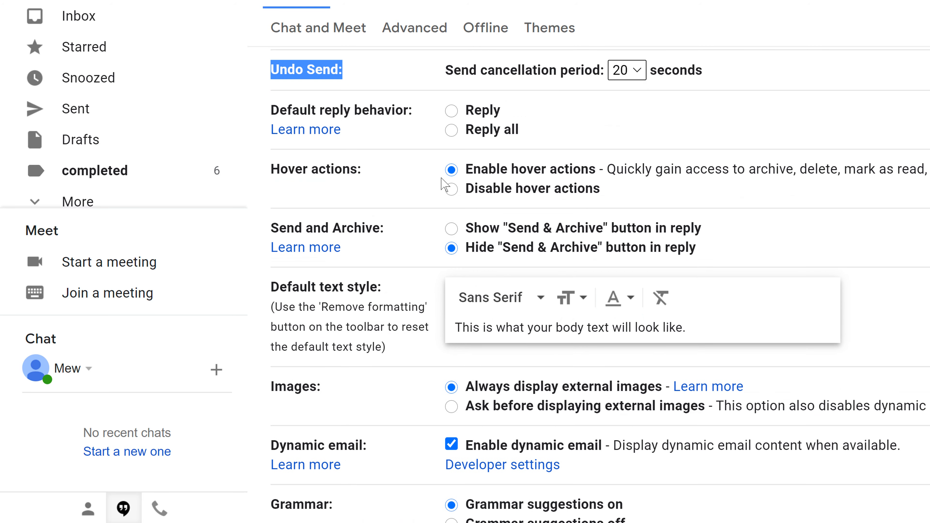
{"action": "scroll", "scroll_direction": "down", "scroll_amount": 3}
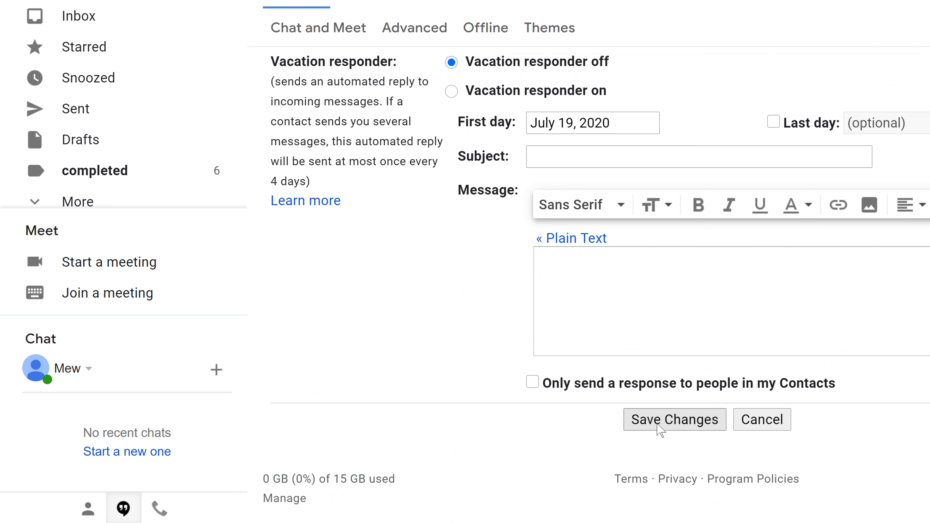
{"action": "mouse_move", "coordinate": [663, 426]}
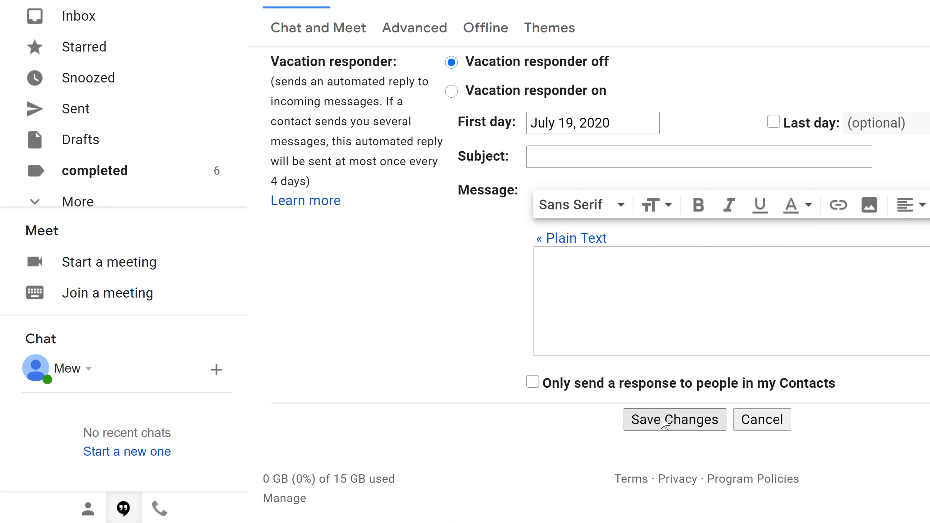
{"action": "left_click", "coordinate": [674, 419]}
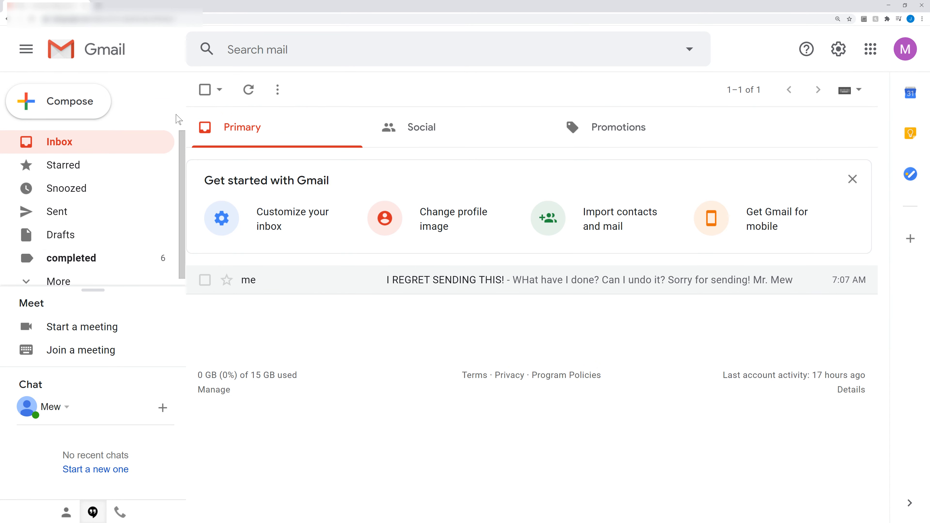
{"action": "mouse_move", "coordinate": [212, 139]}
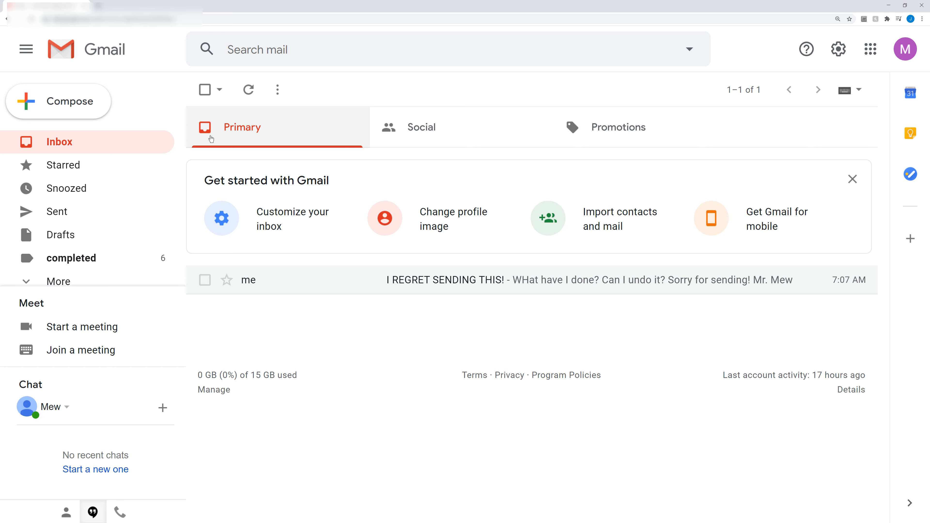
{"action": "mouse_move", "coordinate": [83, 145]}
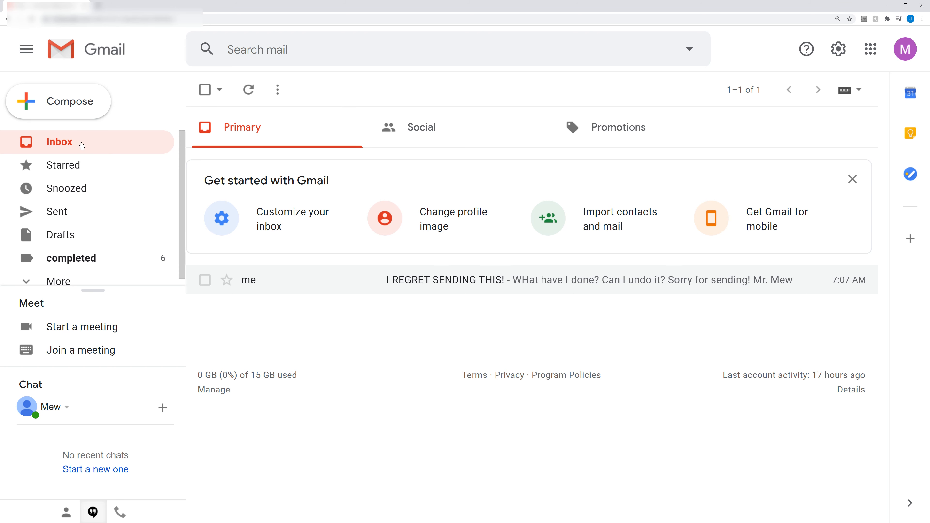
{"action": "mouse_move", "coordinate": [120, 147]}
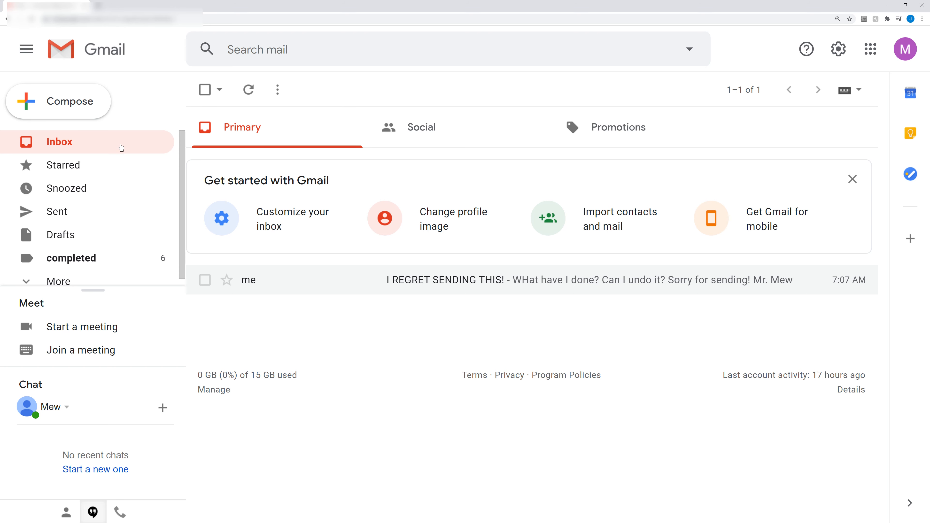
Start composing a new blank email message
{"action": "left_click", "coordinate": [58, 101]}
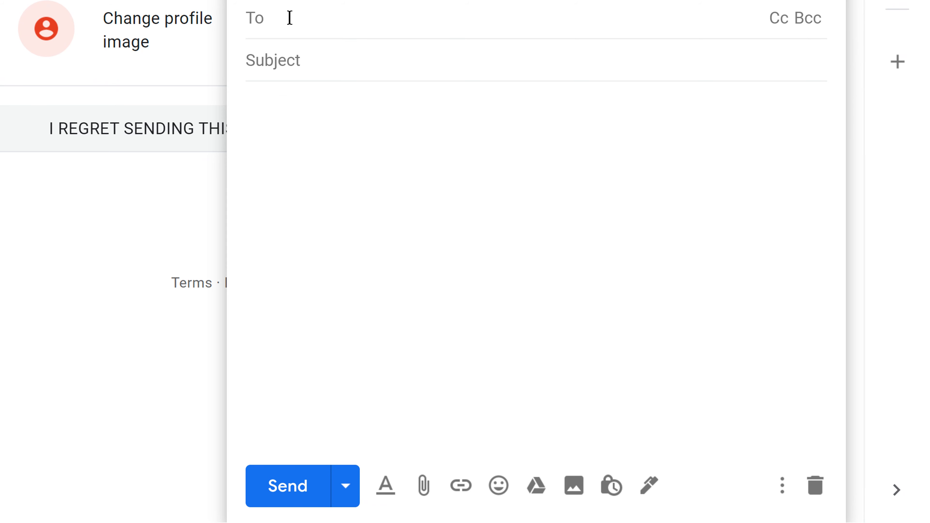
Send a test email to the suggested recipient, subject 'Oh now I regret this', body 'How can I undo this.'
{"action": "type", "text": "mr"}
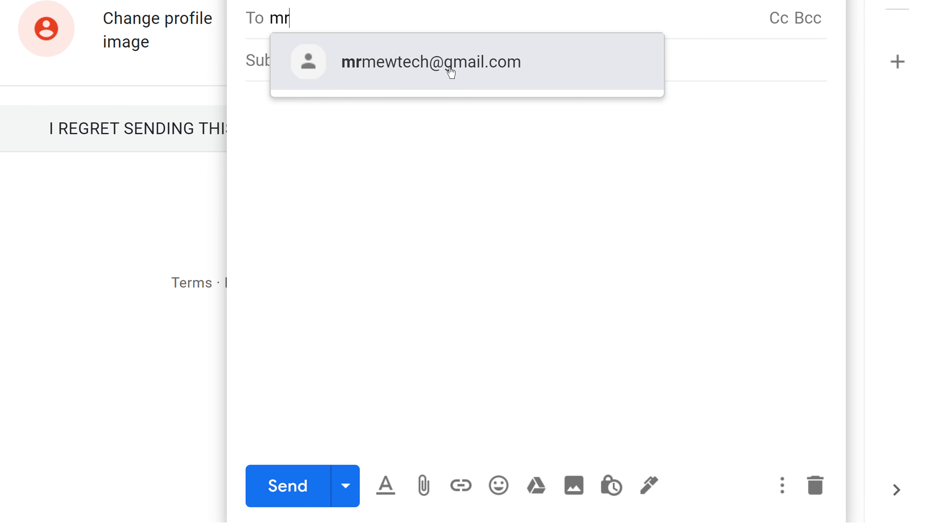
{"action": "left_click", "coordinate": [431, 62]}
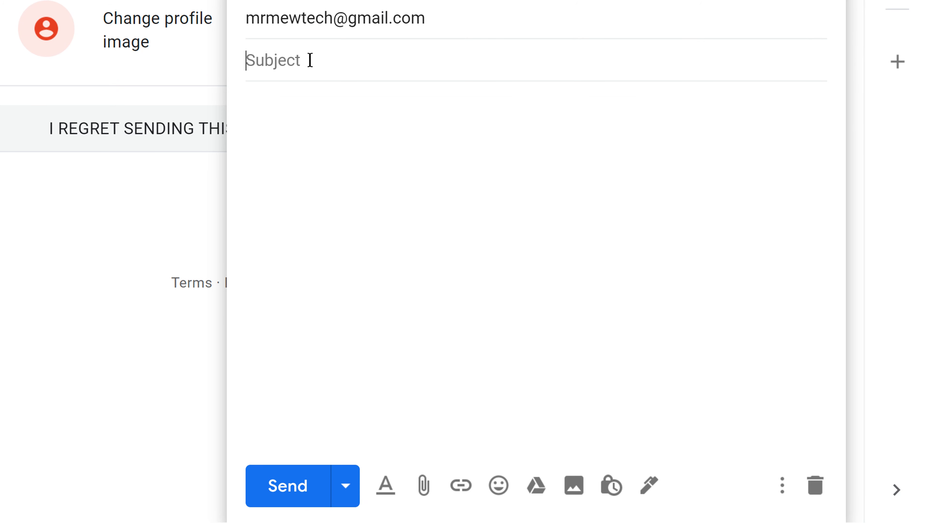
{"action": "type", "text": "Oh now I[re"}
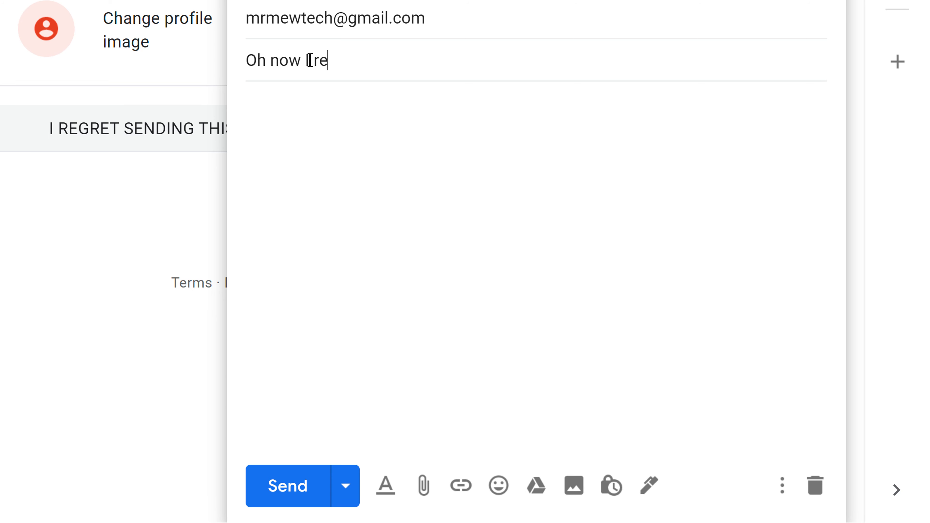
{"action": "type", "text": "gret this"}
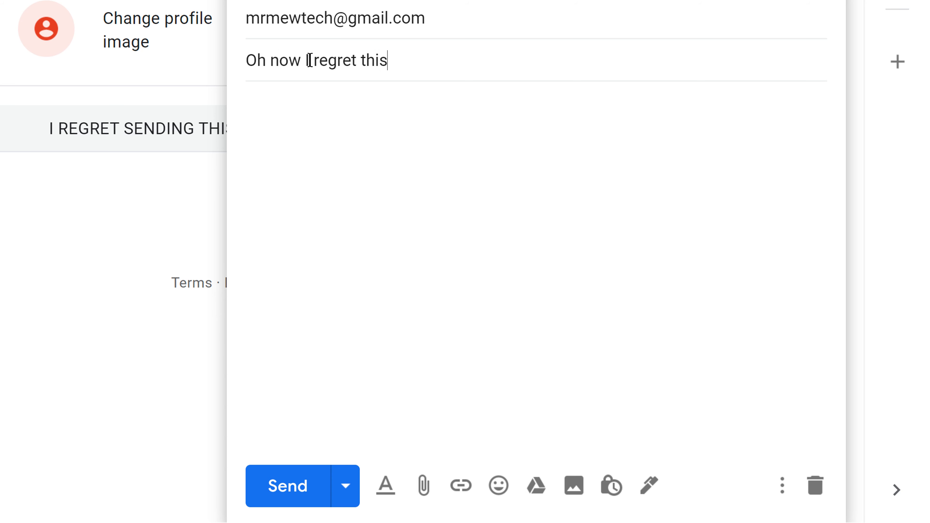
{"action": "type", "text": "How can I undo th"}
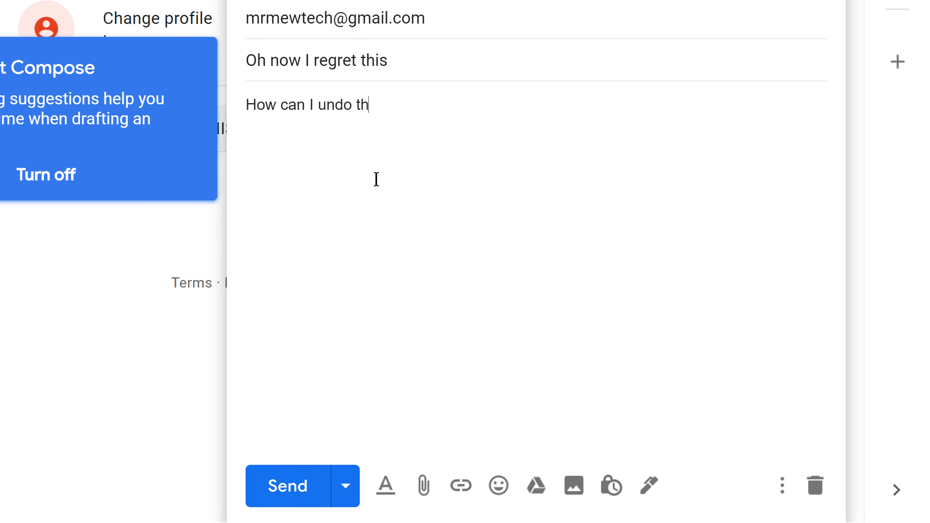
{"action": "type", "text": "is."}
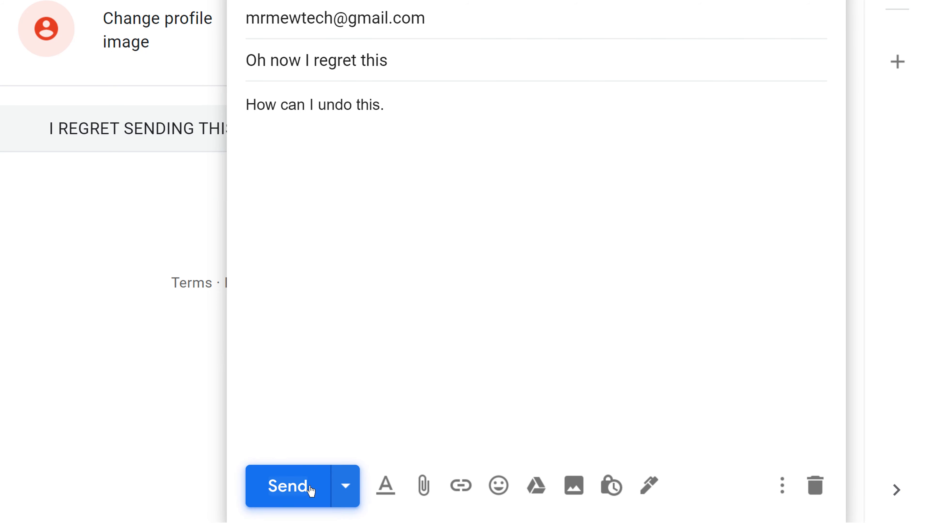
{"action": "left_click", "coordinate": [290, 486]}
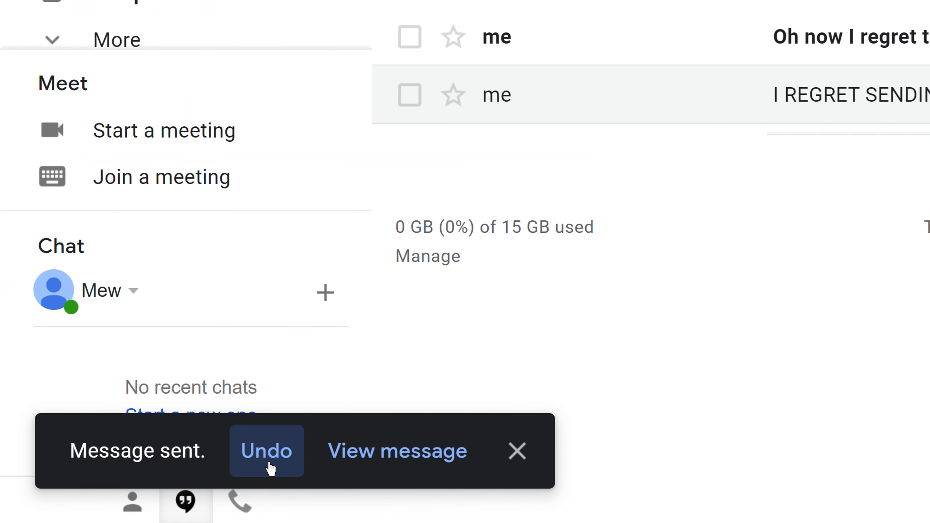
{"action": "mouse_move", "coordinate": [252, 468]}
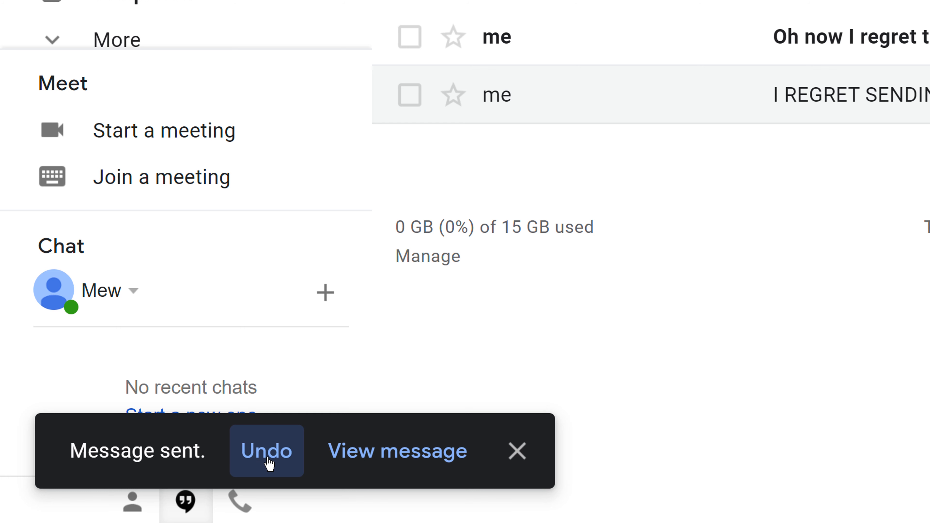
{"action": "mouse_move", "coordinate": [271, 455]}
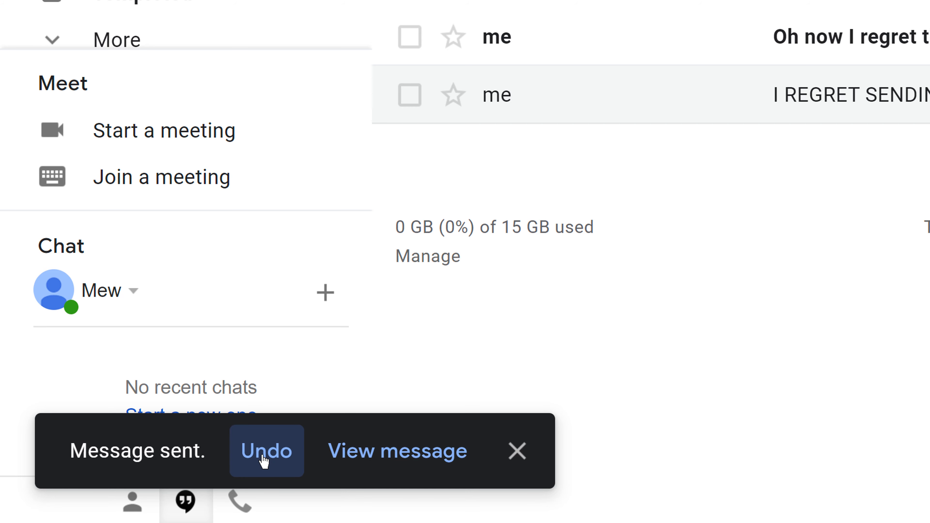
Undo the send from the 'Message sent' notification, reopening the email as a draft
{"action": "left_click", "coordinate": [266, 451]}
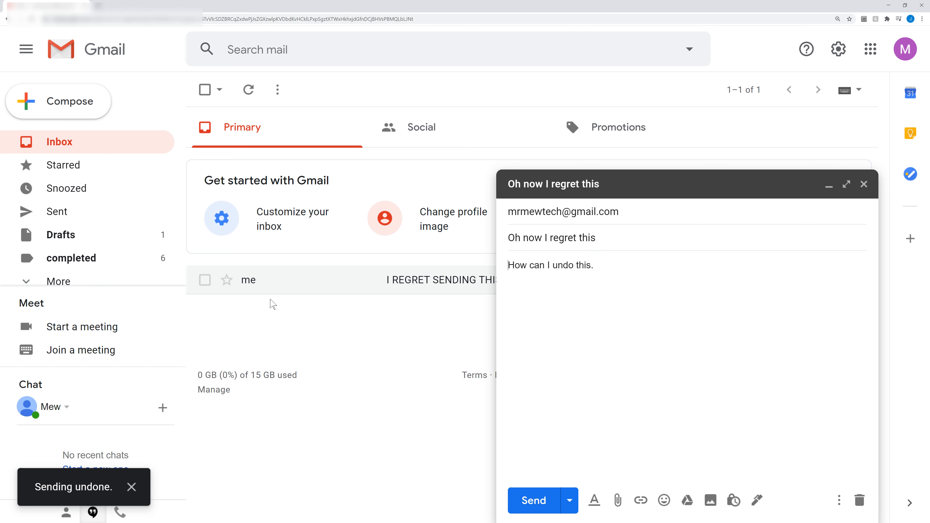
{"action": "mouse_move", "coordinate": [275, 307]}
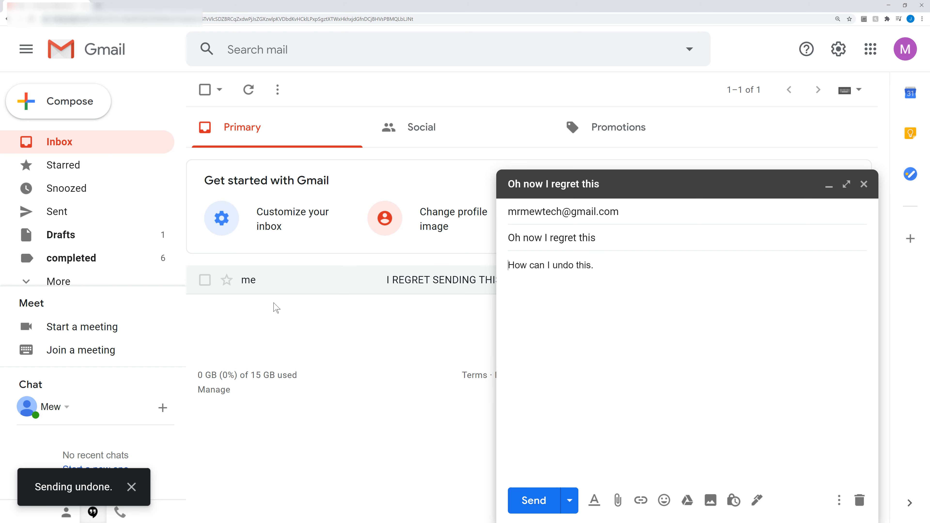
{"action": "mouse_move", "coordinate": [290, 305]}
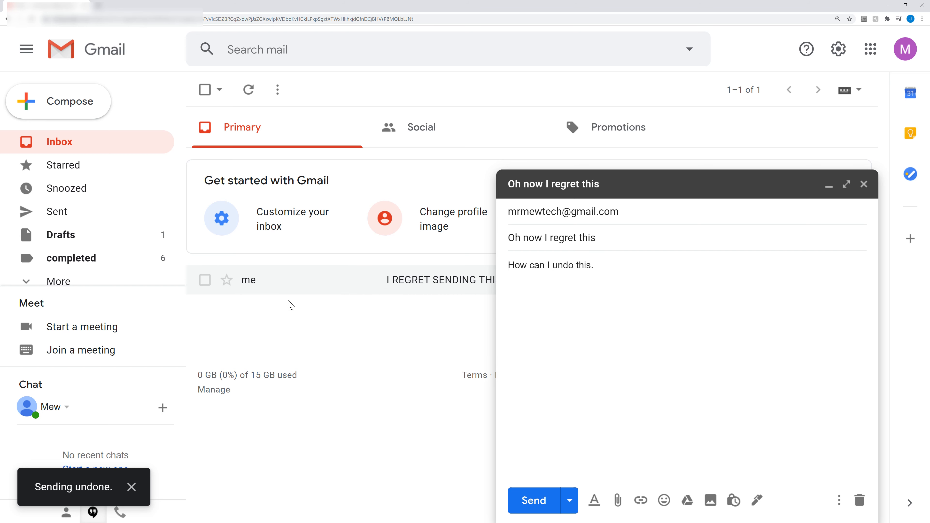
{"action": "mouse_move", "coordinate": [309, 302]}
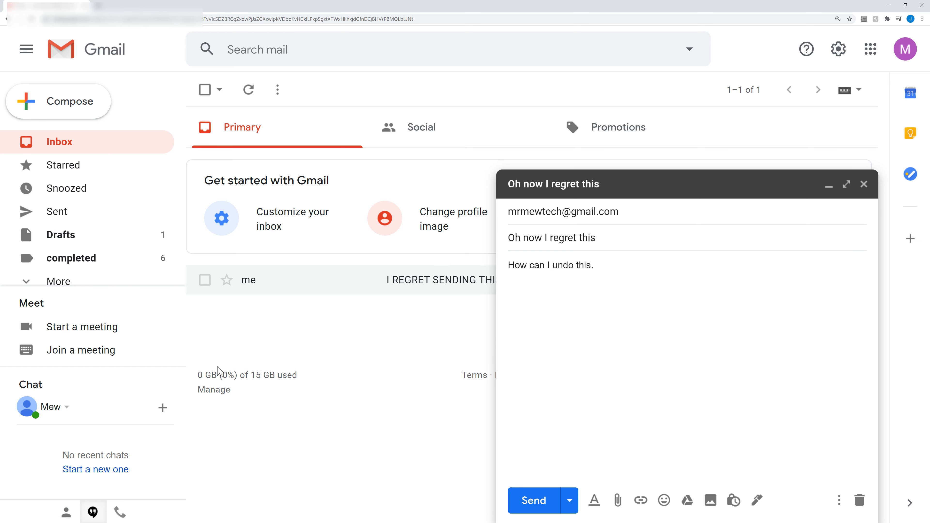
{"action": "mouse_move", "coordinate": [249, 397]}
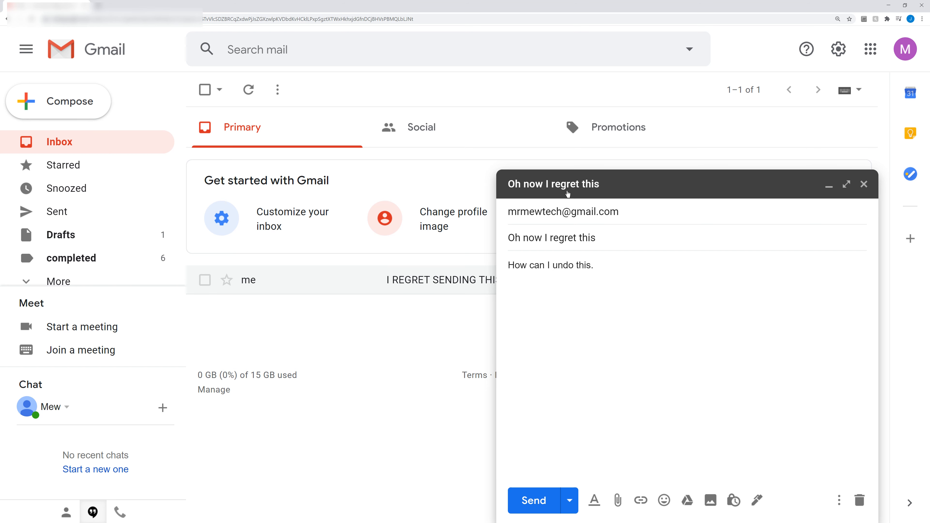
{"action": "mouse_move", "coordinate": [557, 369]}
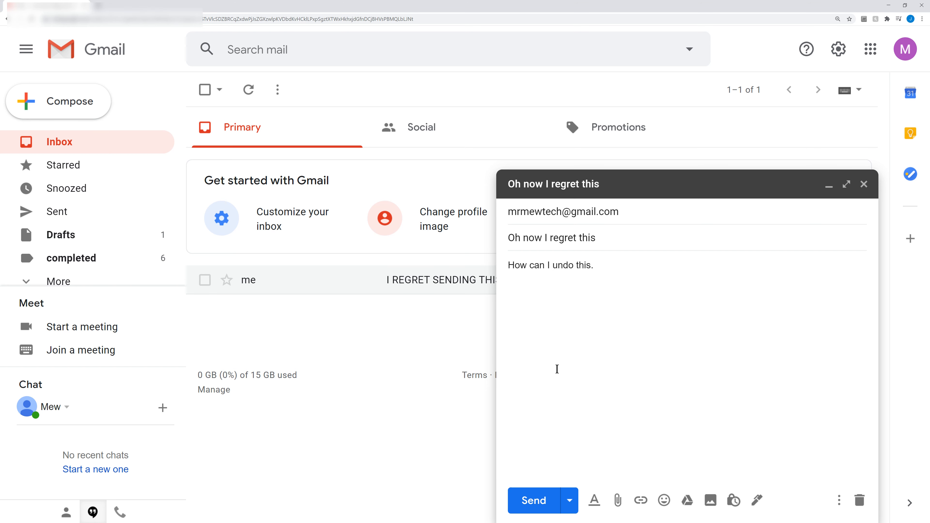
{"action": "mouse_move", "coordinate": [627, 212]}
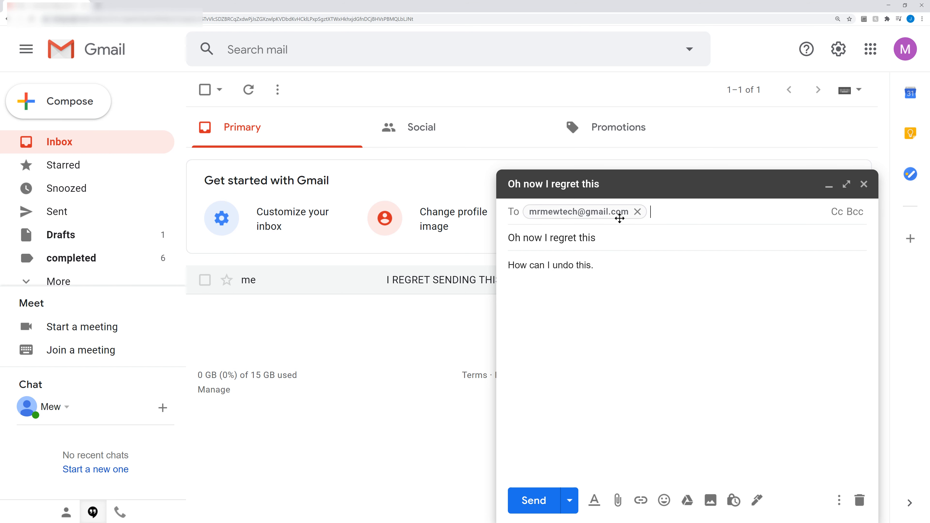
{"action": "mouse_move", "coordinate": [606, 352]}
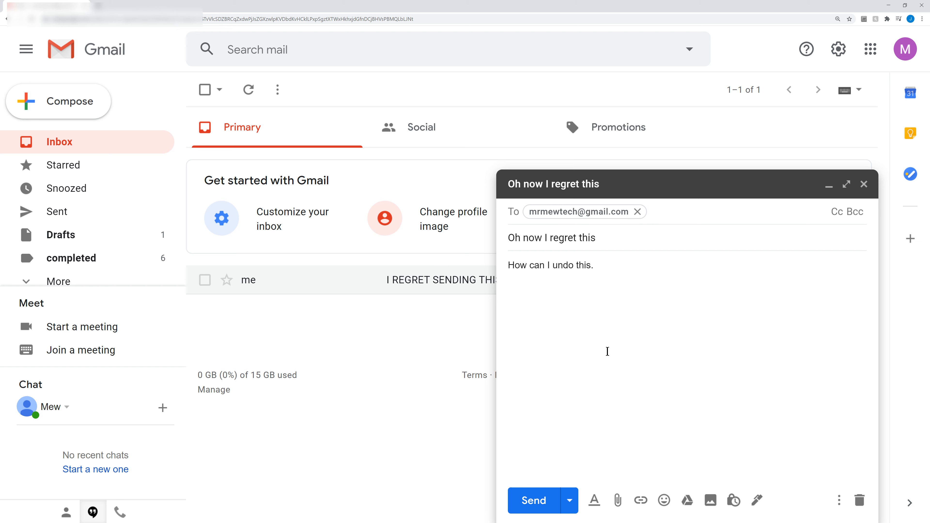
{"action": "mouse_move", "coordinate": [540, 366]}
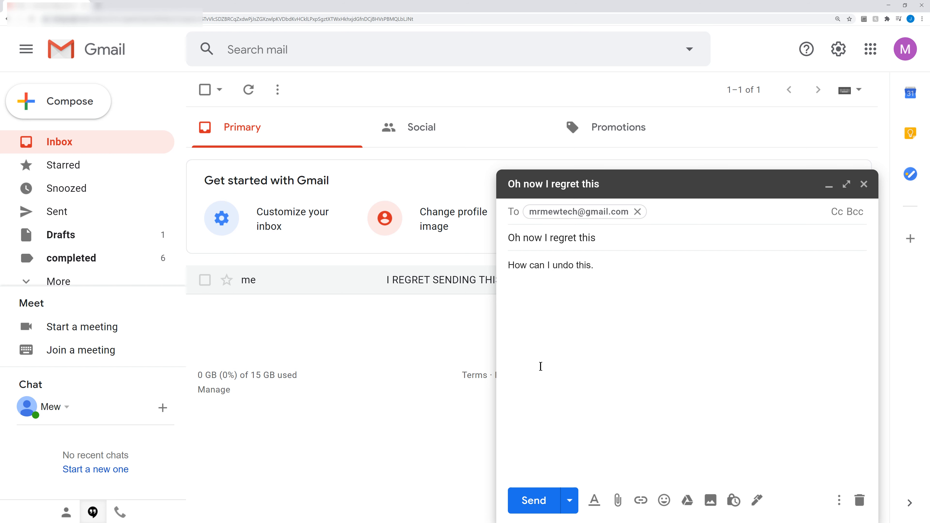
{"action": "left_click", "coordinate": [652, 212]}
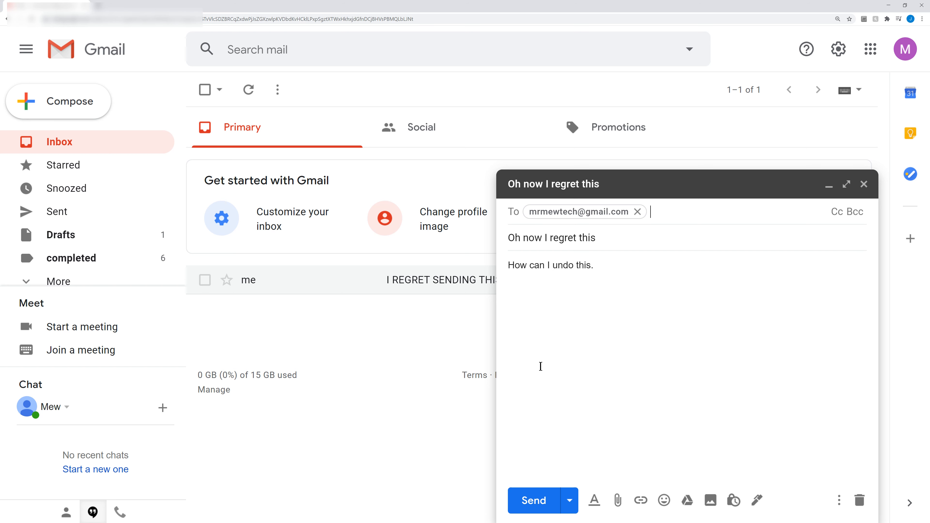